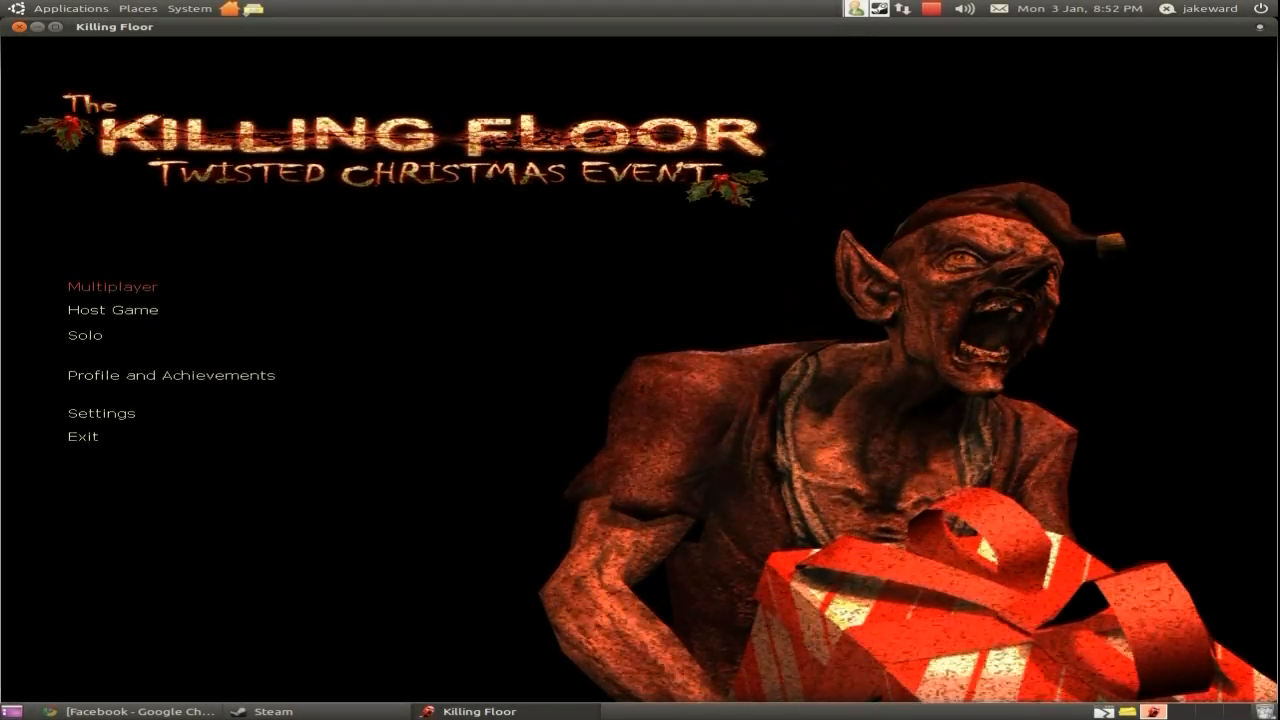
pyautogui.moveTo(112, 309)
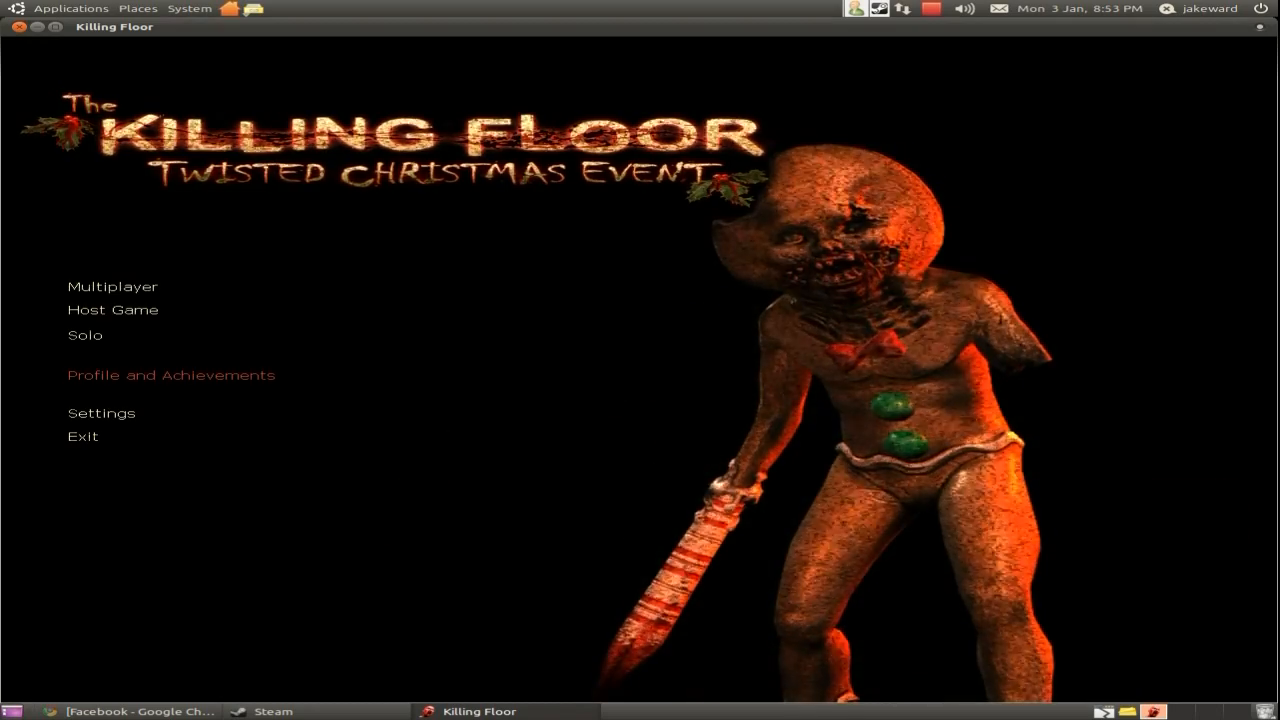
pyautogui.moveTo(113, 286)
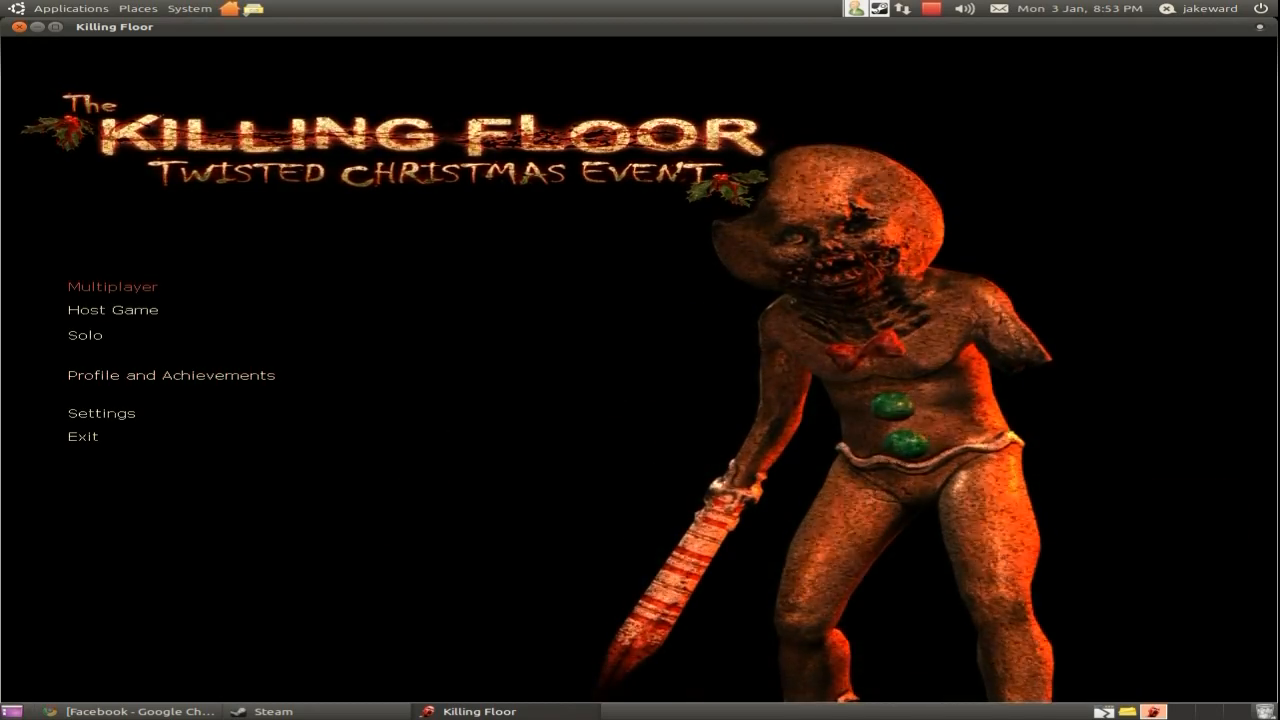
pyautogui.moveTo(101, 413)
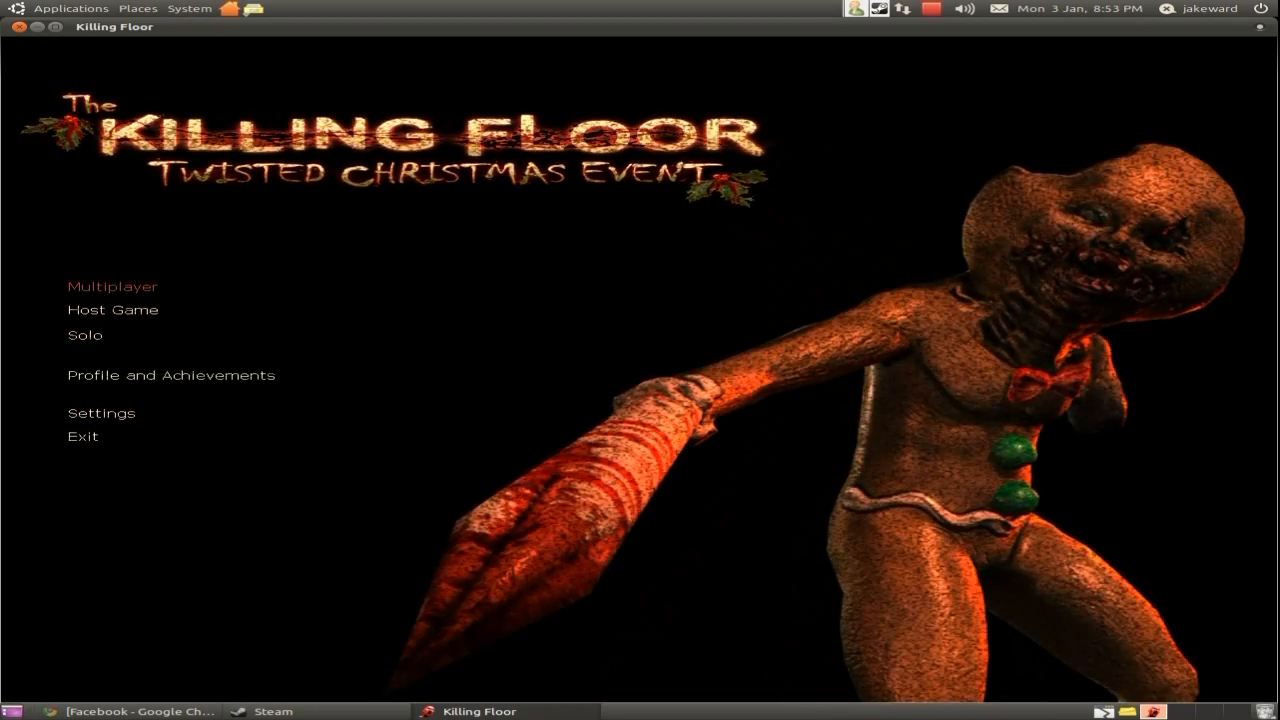
# Step: Open the multiplayer browser's Internet Games list of 792 servers
pyautogui.click(112, 286)
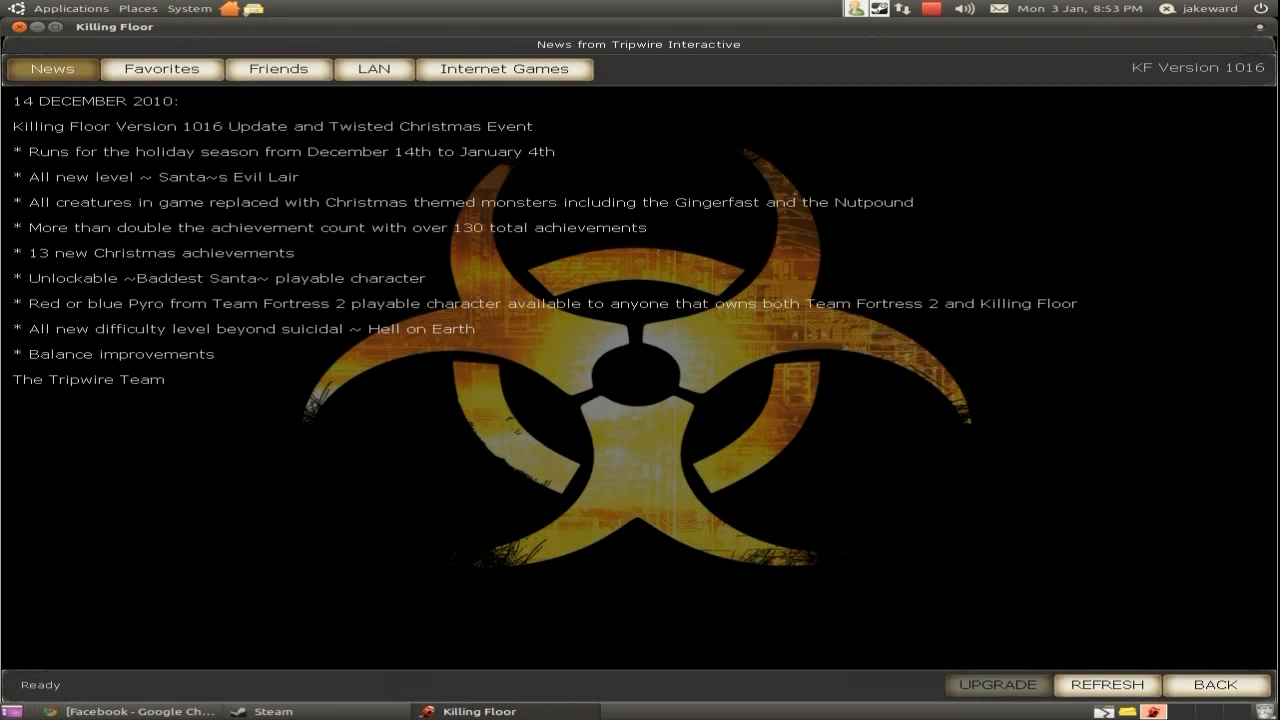
pyautogui.click(161, 69)
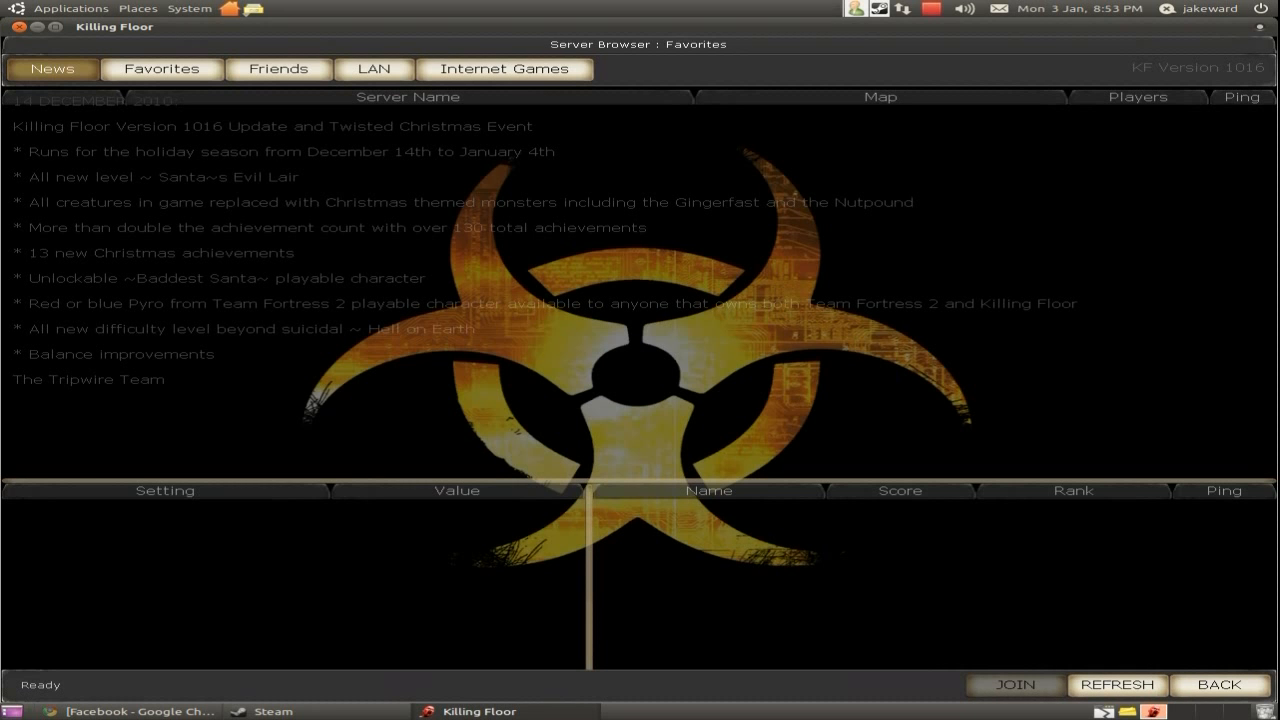
pyautogui.click(504, 69)
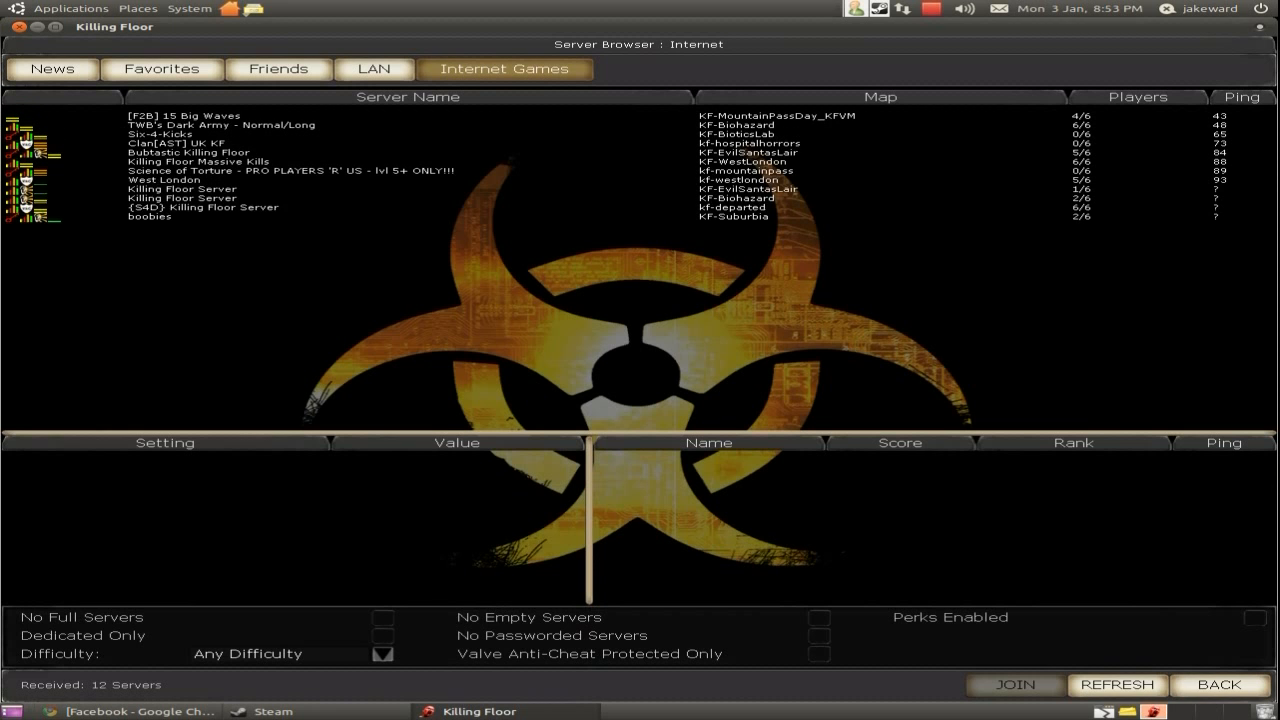
# Step: Inspect listed servers' settings and players, then select the Keltsun TappoLattia server
pyautogui.click(1116, 685)
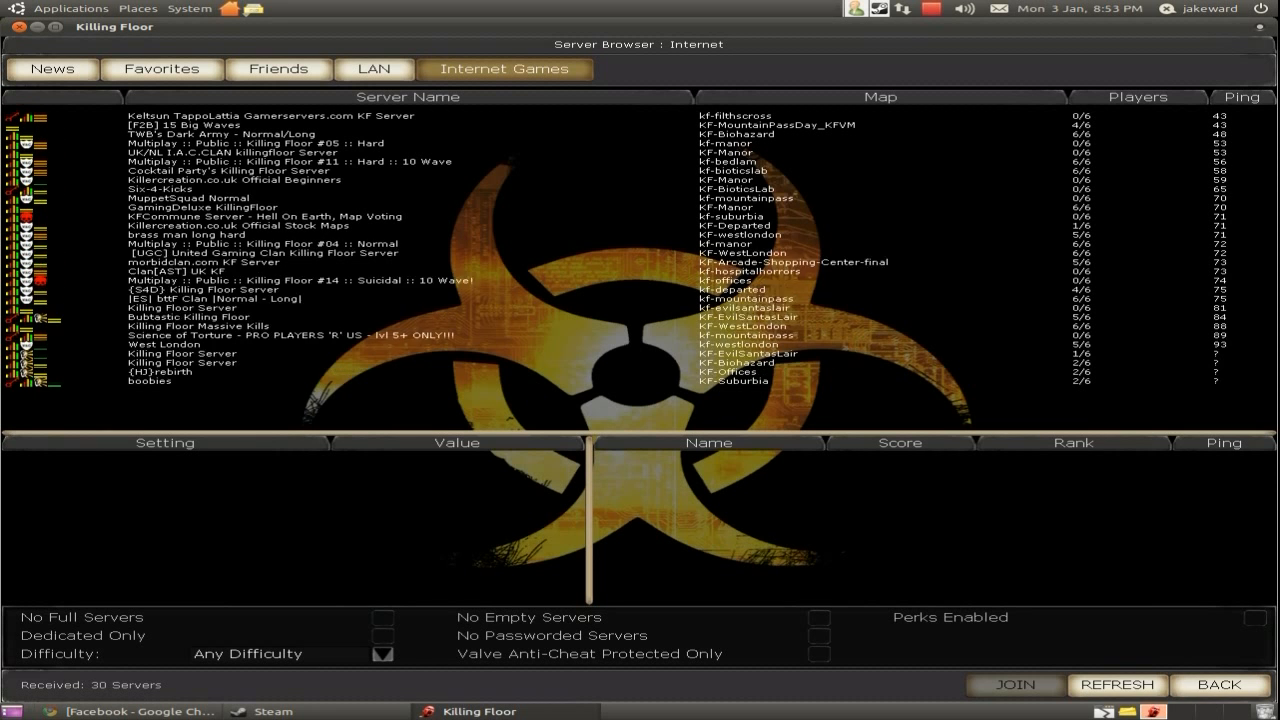
pyautogui.click(1116, 685)
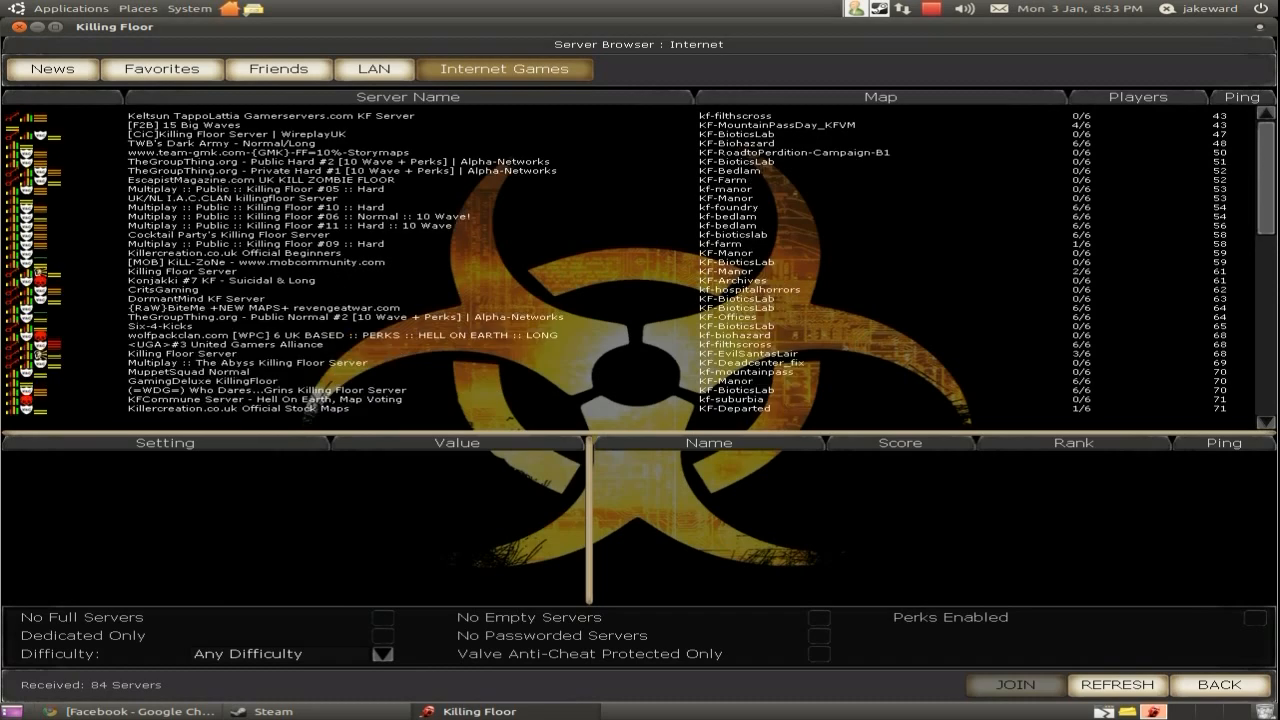
pyautogui.click(1116, 685)
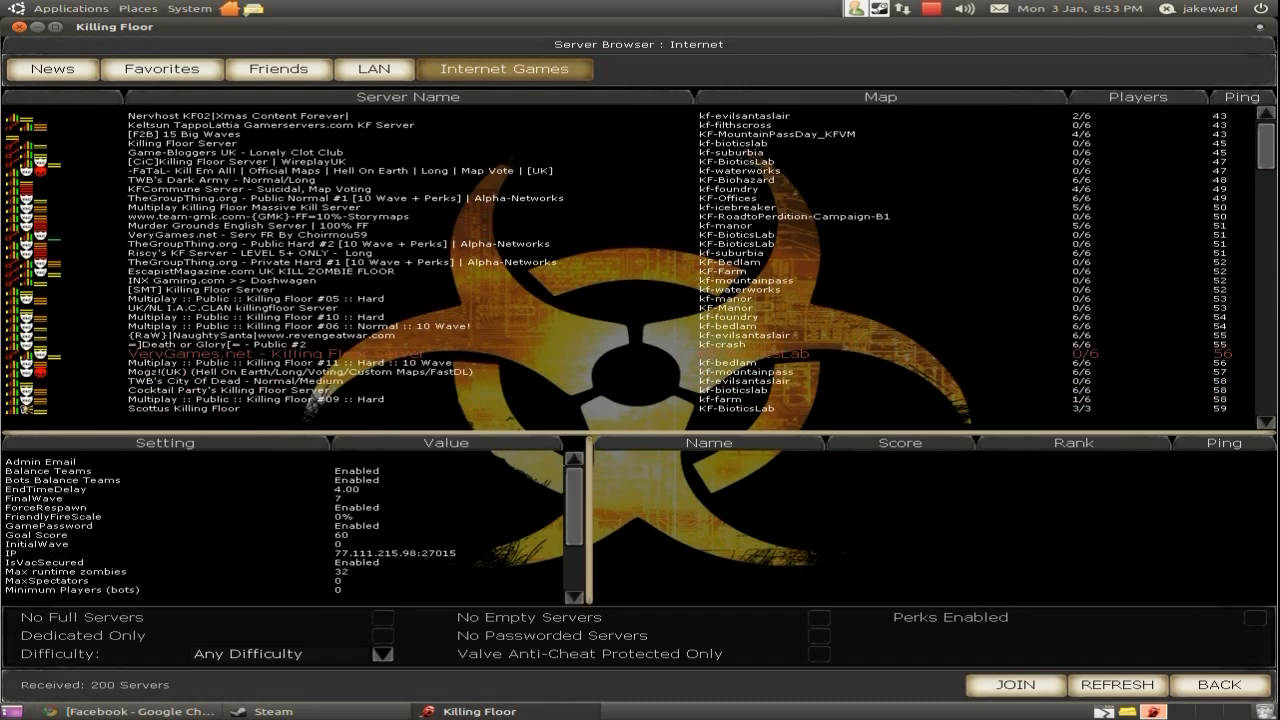
pyautogui.click(1116, 685)
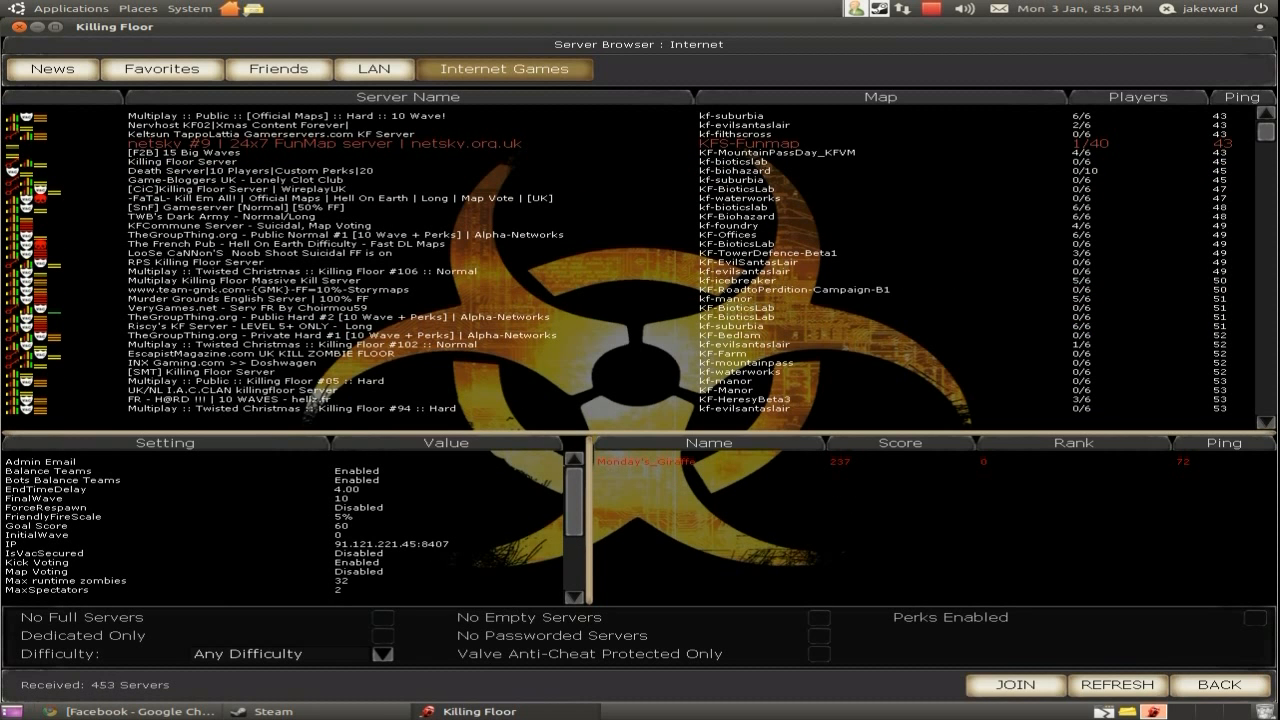
pyautogui.click(1116, 685)
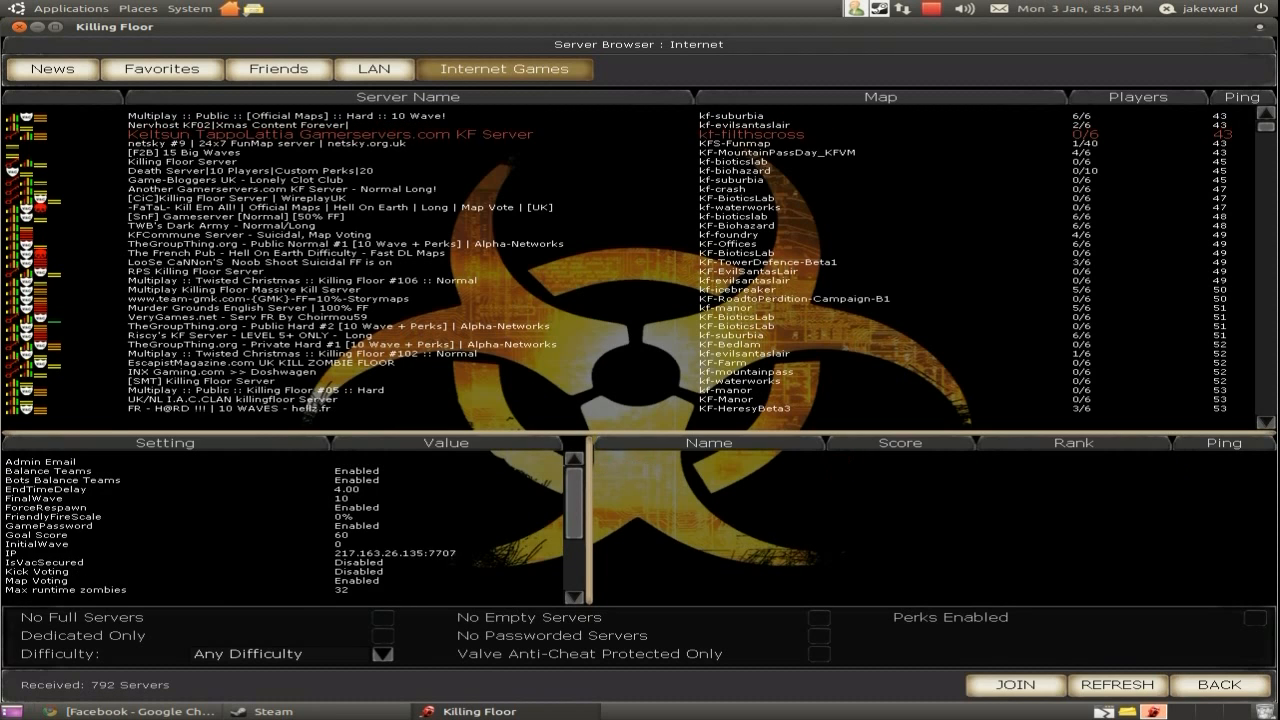
# Step: Join the Keltsun TappoLattia server and play until reaching the trader with £250
pyautogui.click(1013, 685)
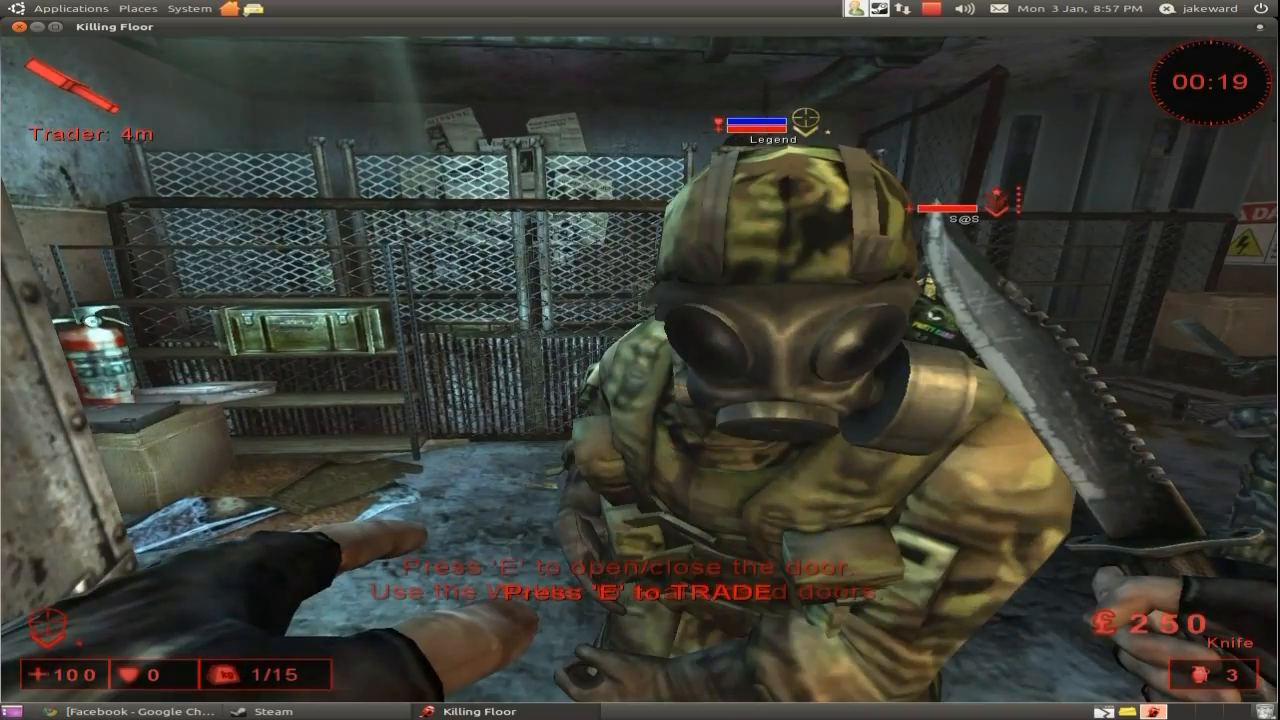
# Step: Trade with the trader and purchase the Lever Action Rifle
pyautogui.press('e')
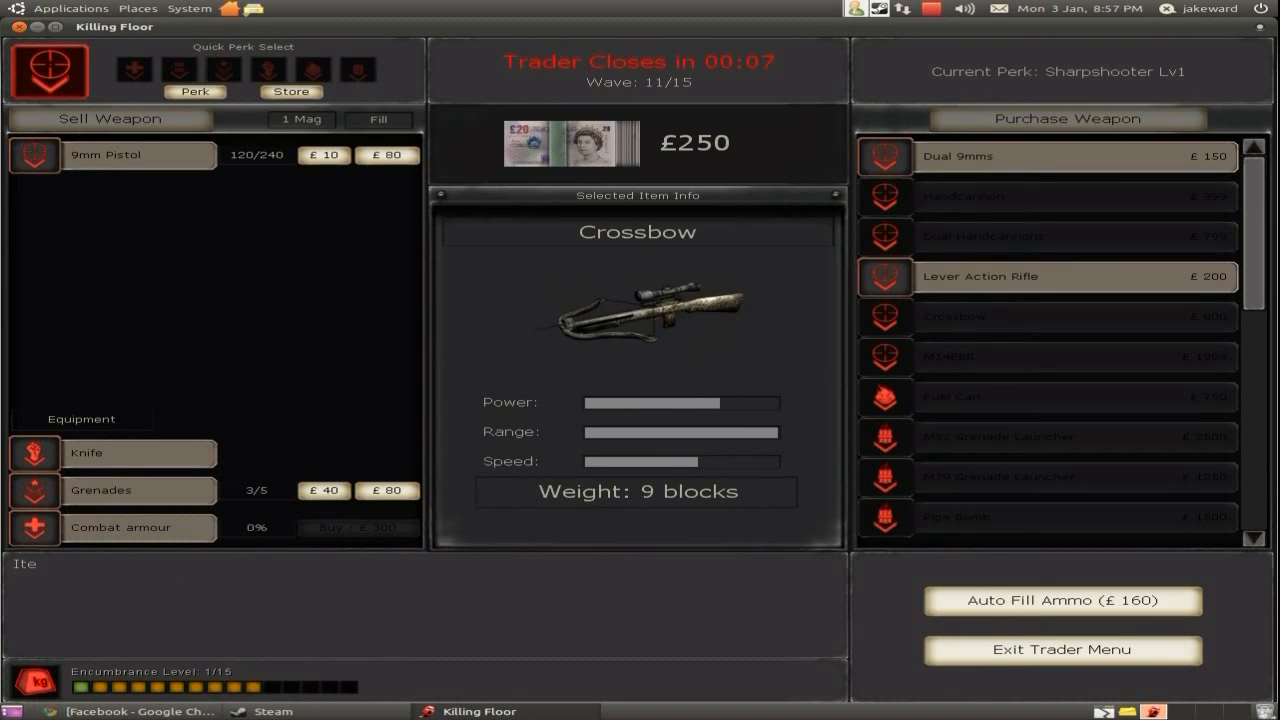
pyautogui.click(1070, 276)
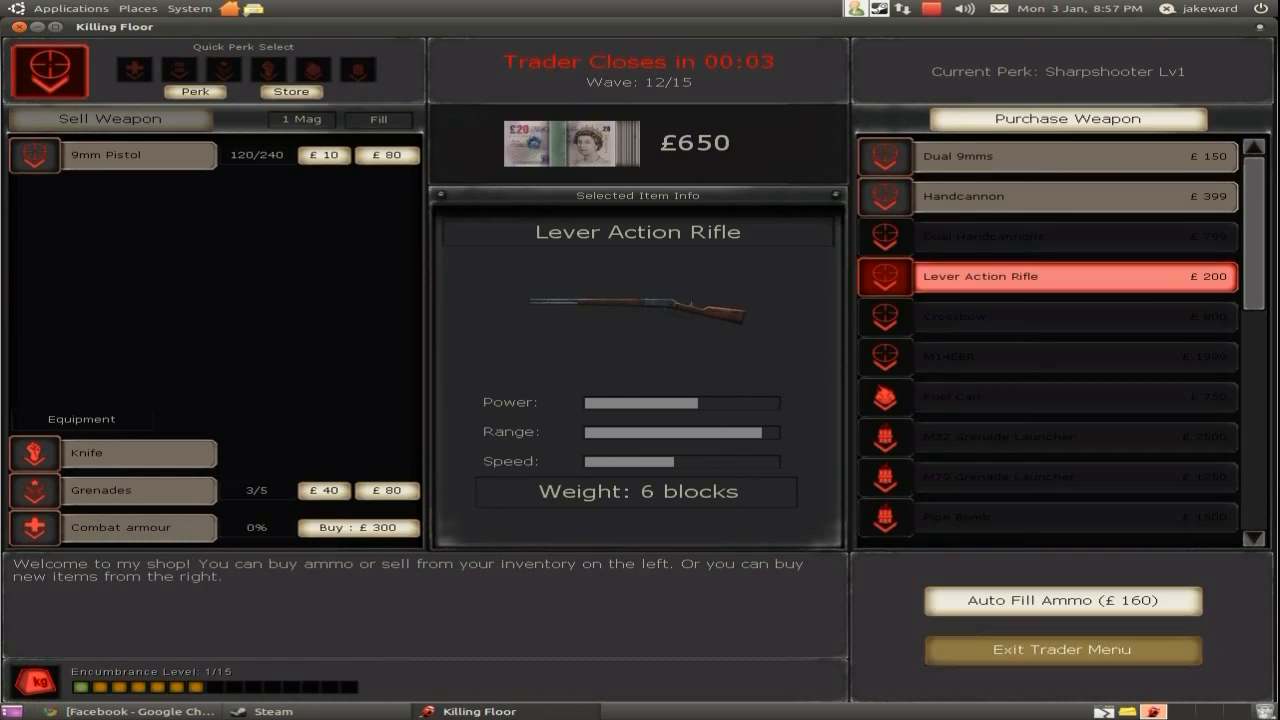
pyautogui.click(1062, 650)
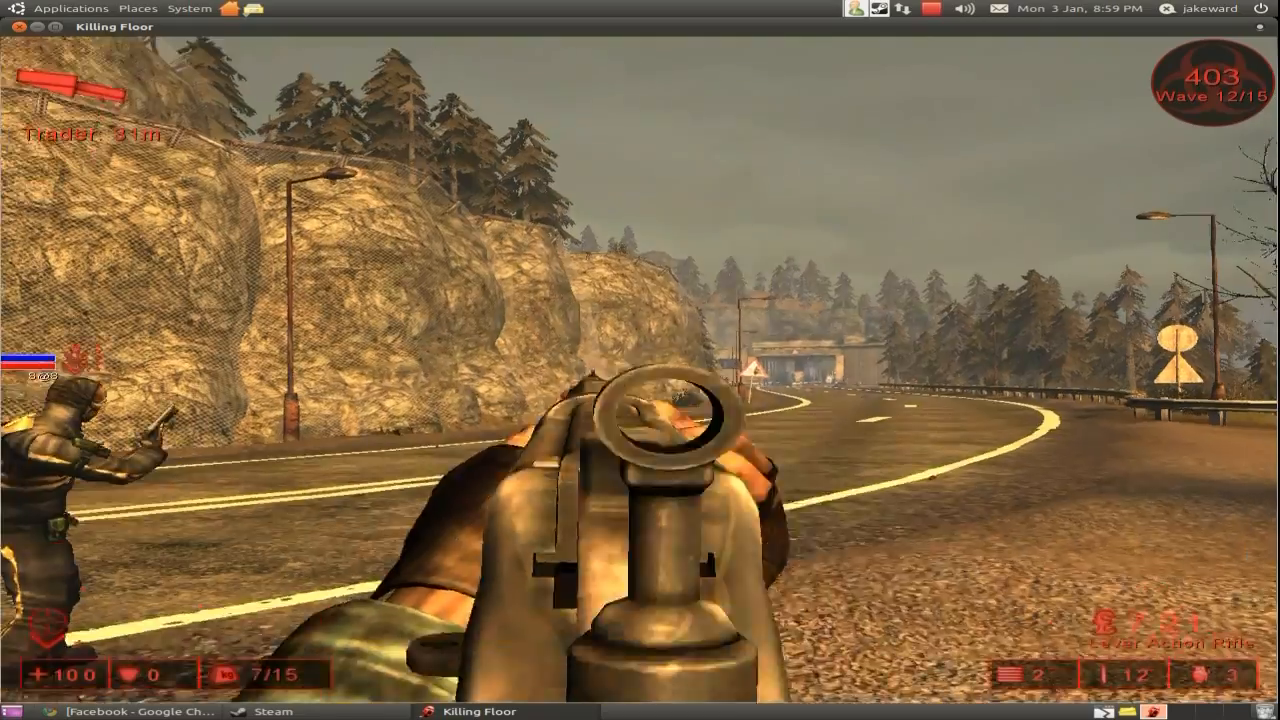
# Step: Fire the Lever Action Rifle at zombies during wave 12
pyautogui.click(640, 360)
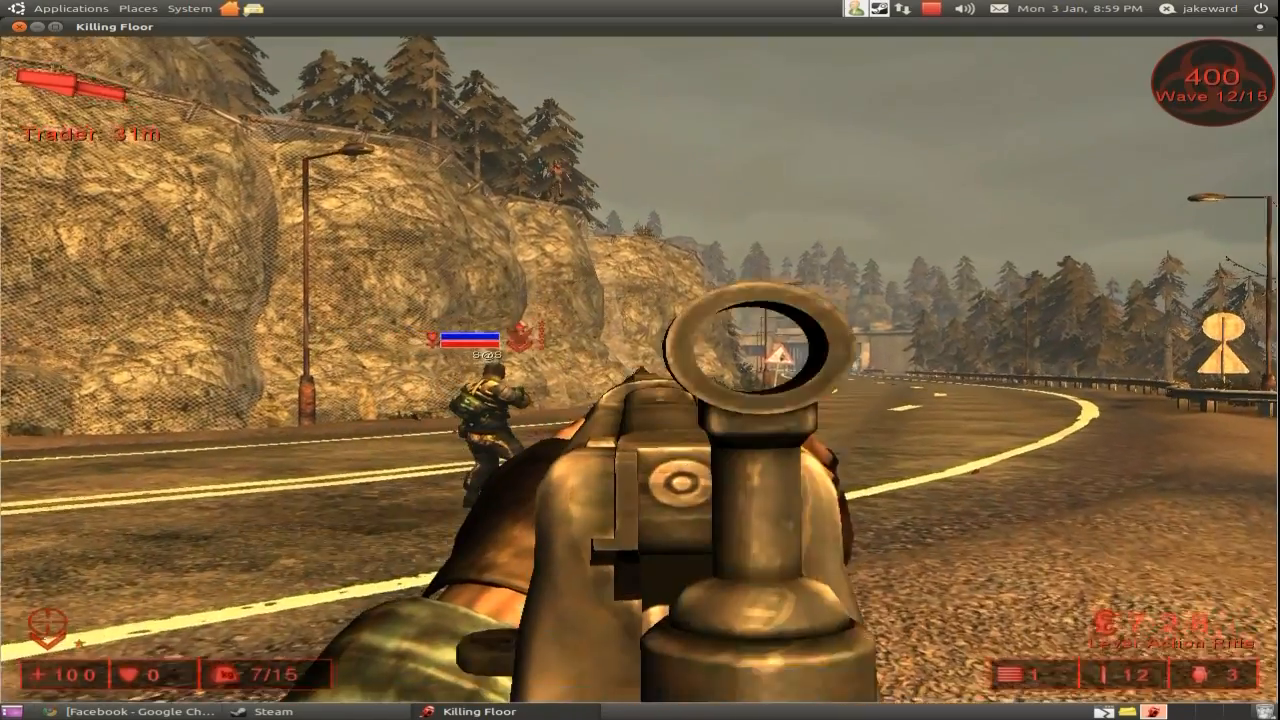